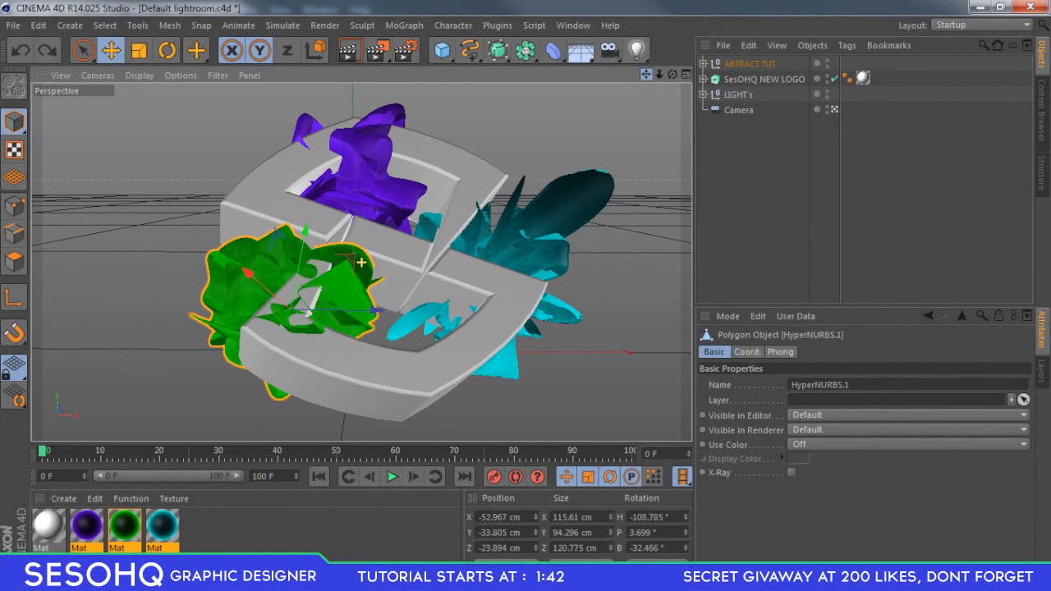
Remove the teal abstract piece from the logo, leaving only the bare grey logo model.
click(480, 238)
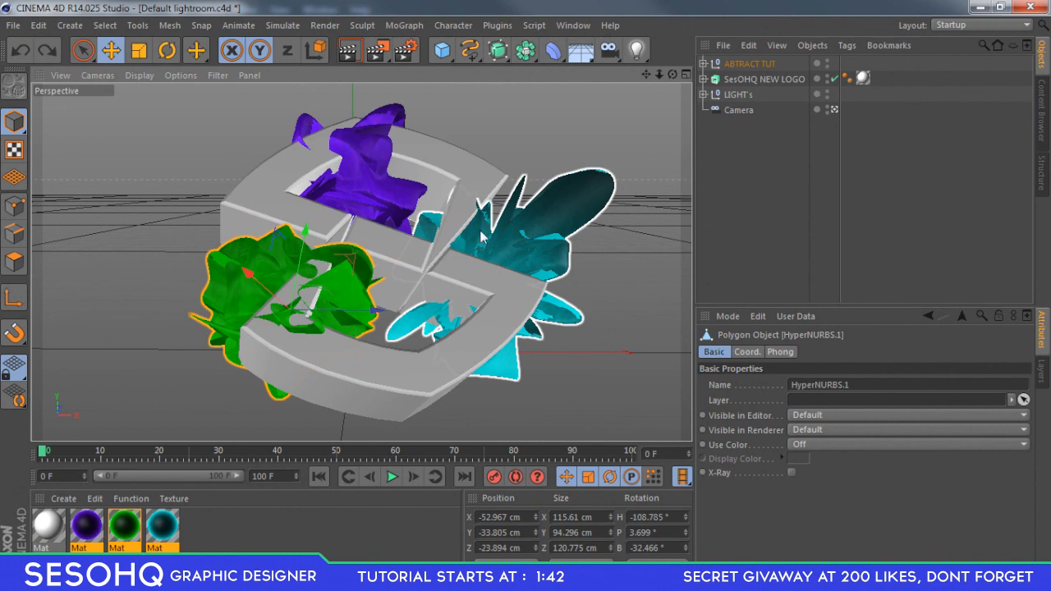
drag(480, 238, 460, 164)
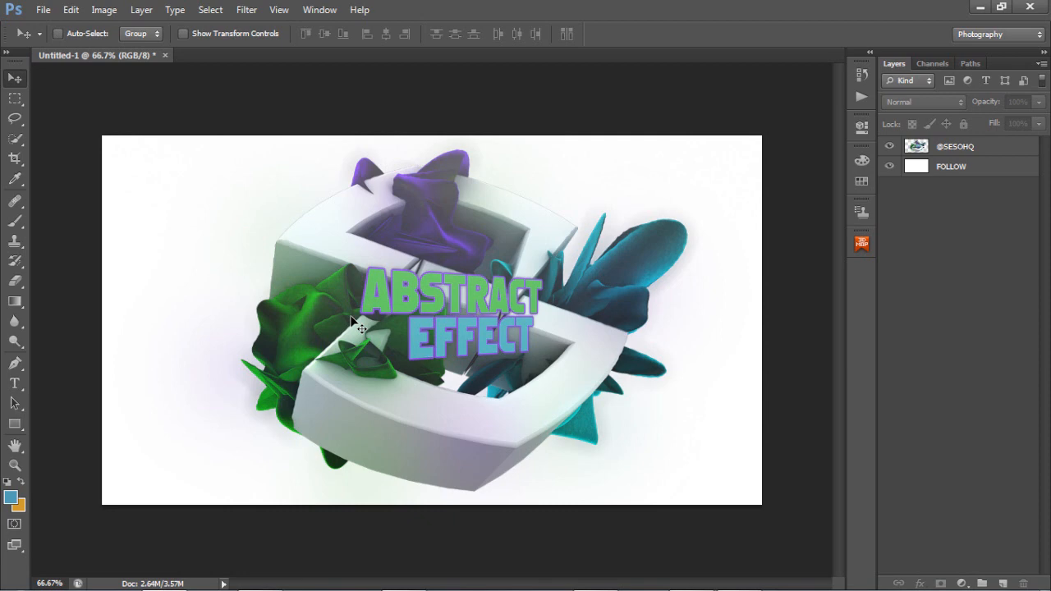
mouse_move(529, 250)
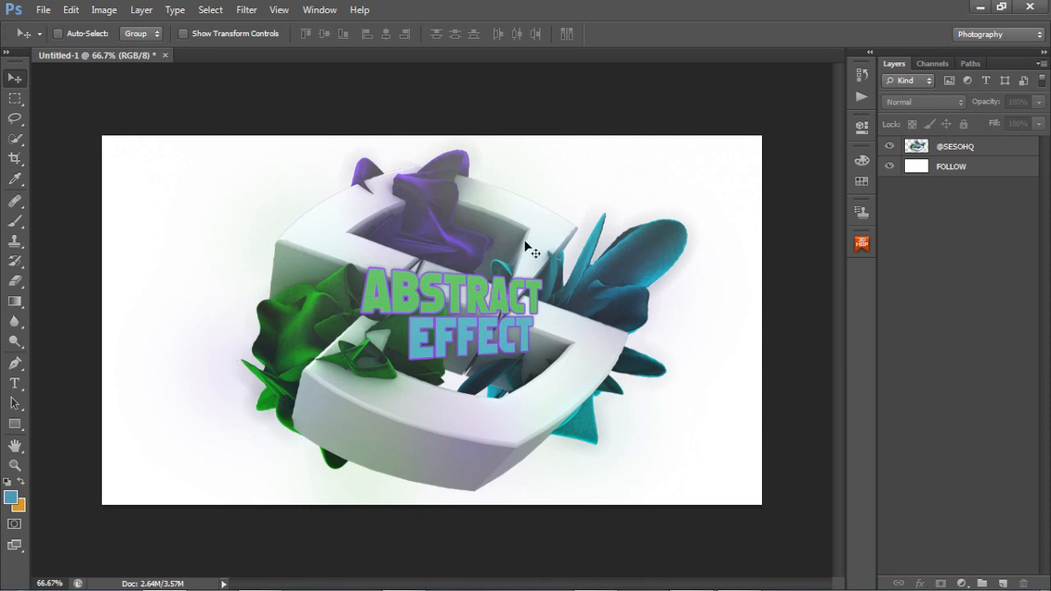
mouse_move(599, 191)
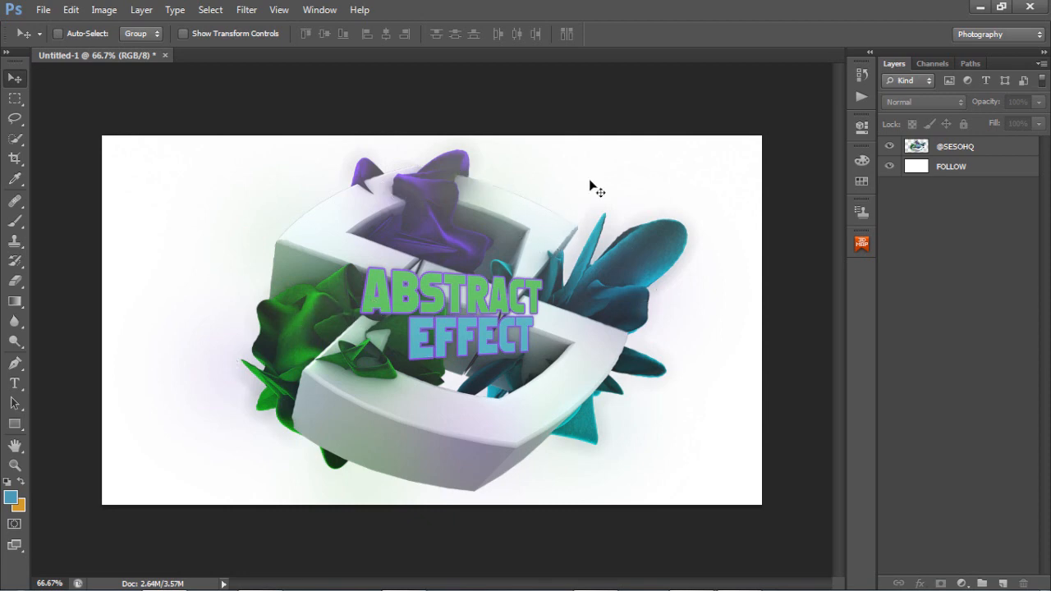
mouse_move(733, 399)
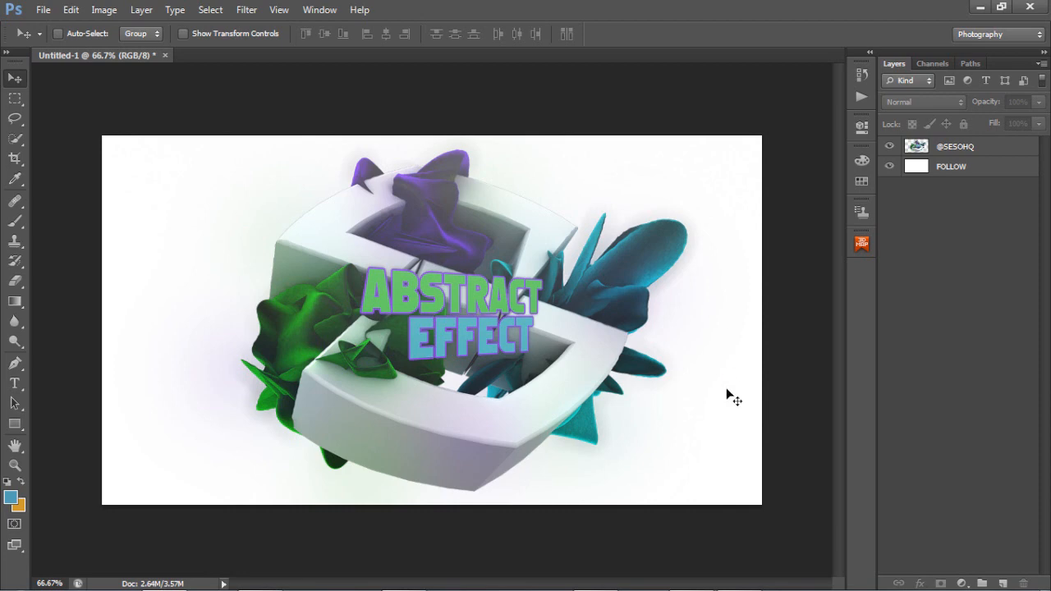
mouse_move(660, 332)
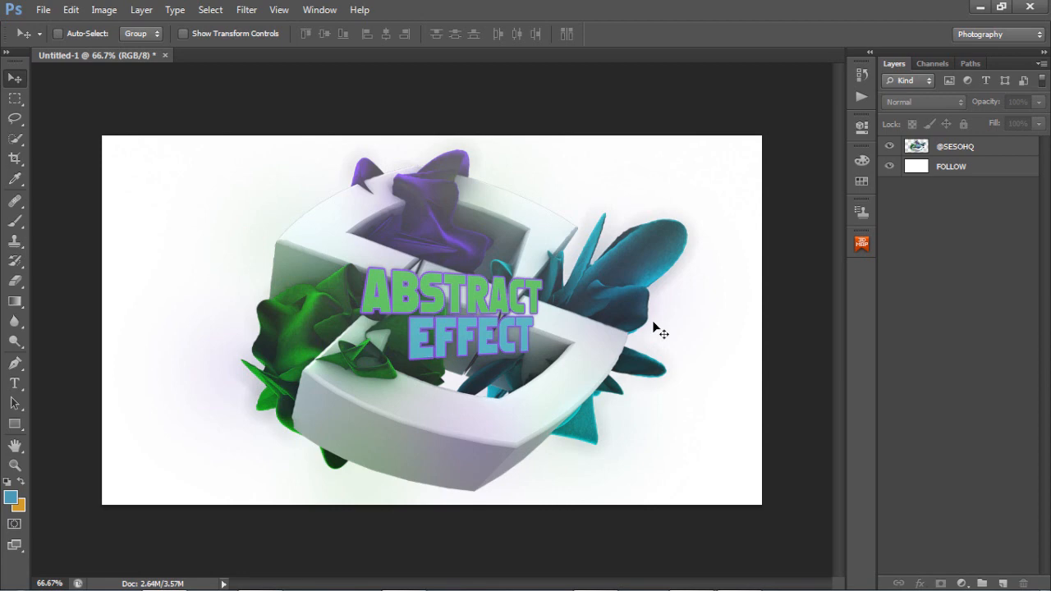
mouse_move(648, 319)
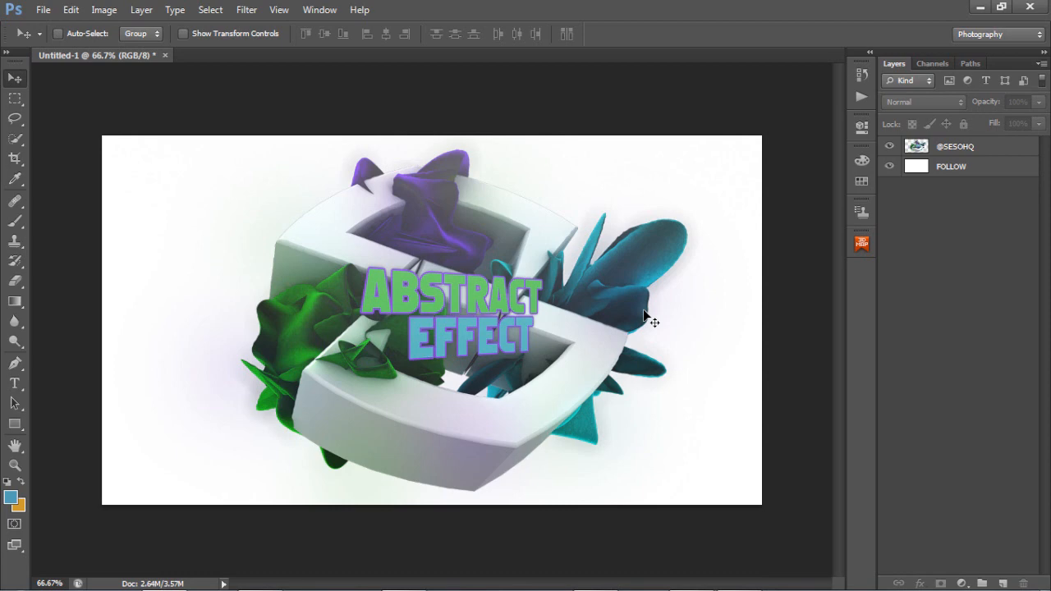
mouse_move(262, 272)
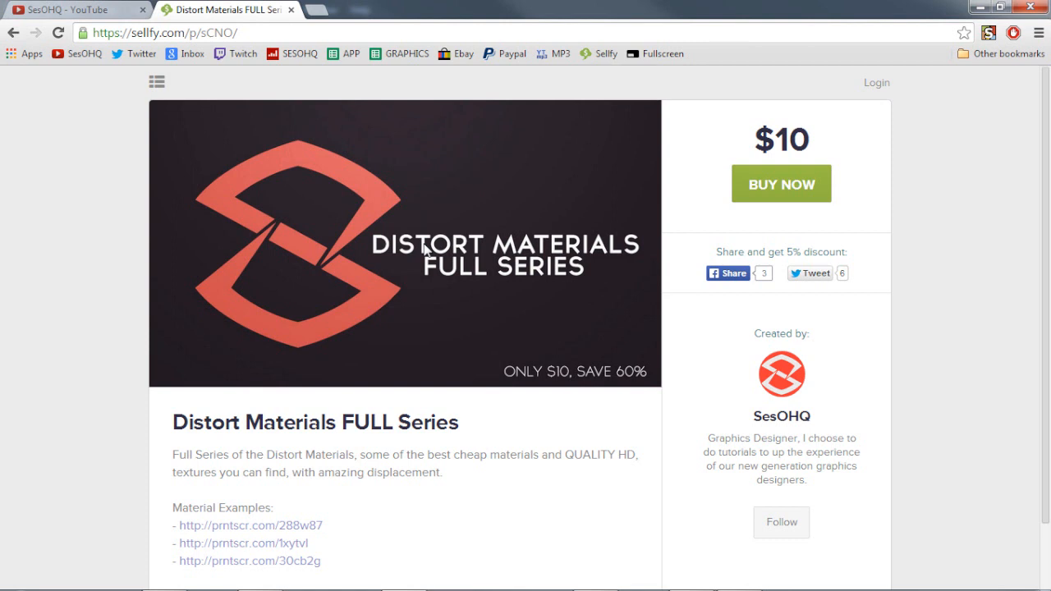
mouse_move(746, 135)
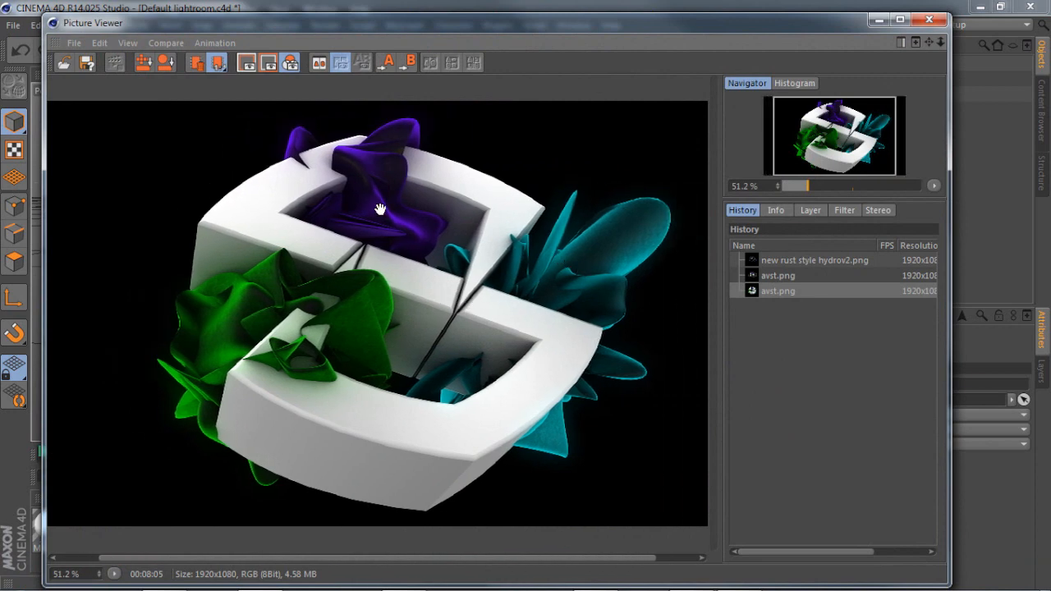
mouse_move(223, 320)
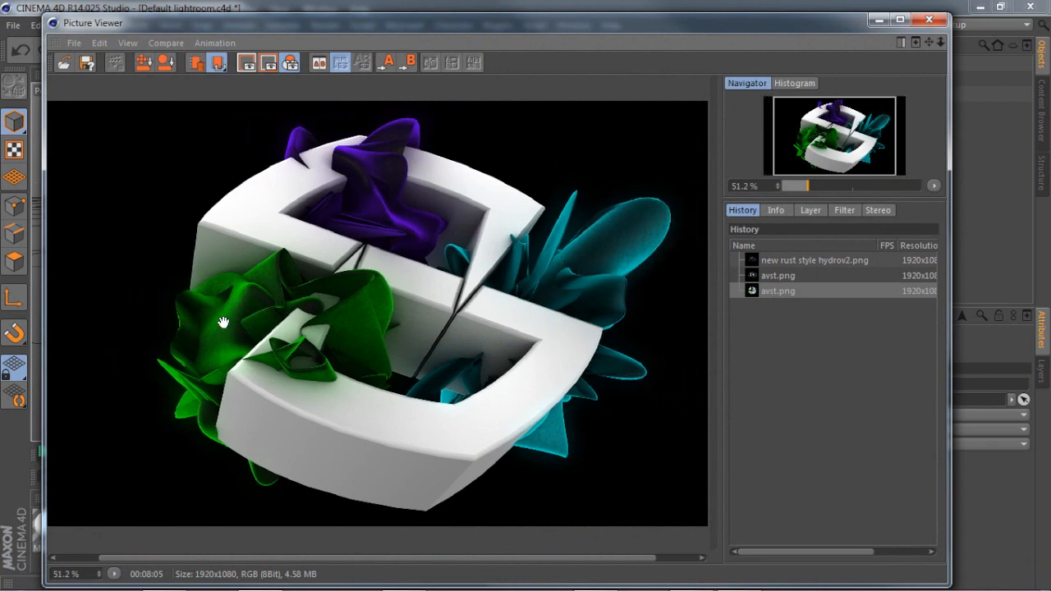
mouse_move(437, 210)
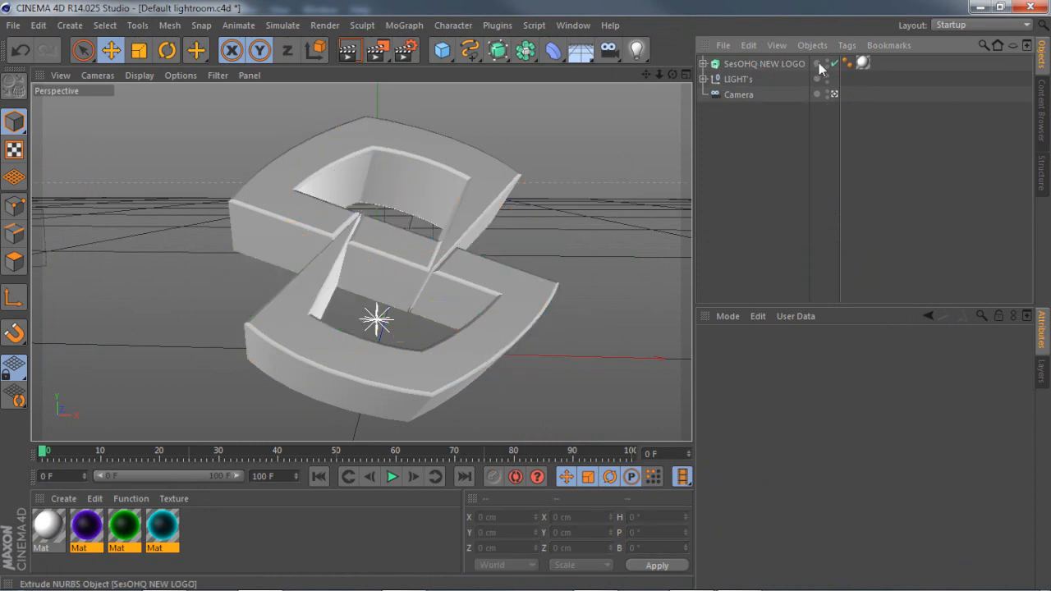
Hide the logo, then add a Sphere from the primitives palette with a Displacer deformer attached.
click(818, 62)
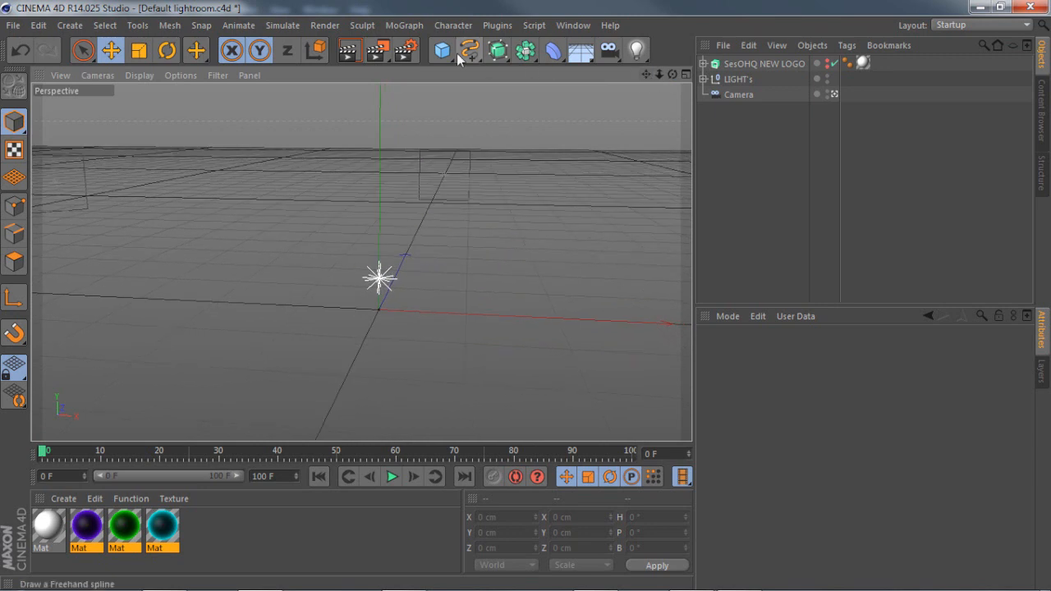
click(441, 49)
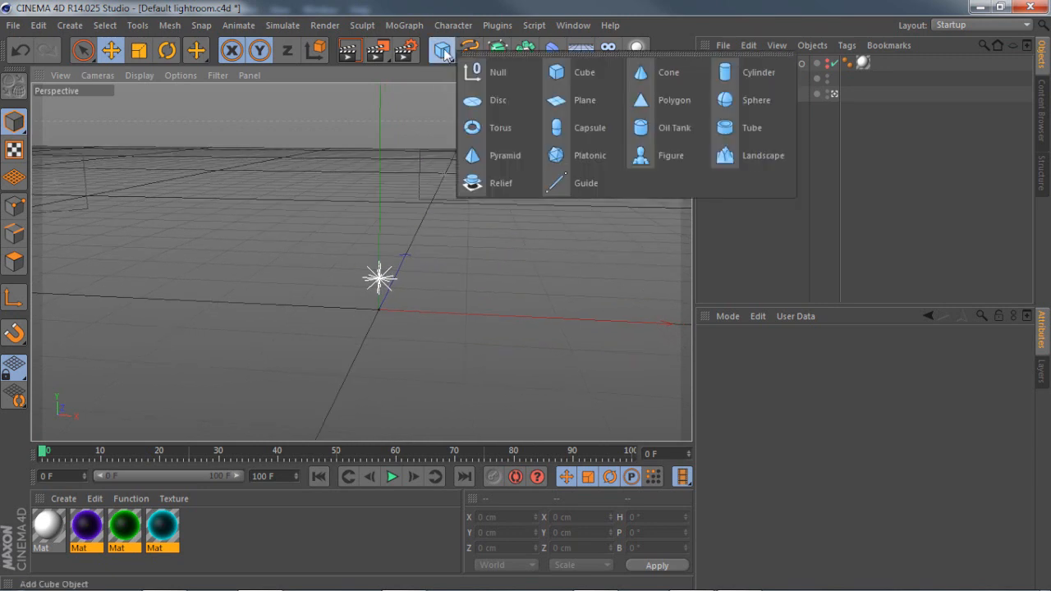
mouse_move(589, 154)
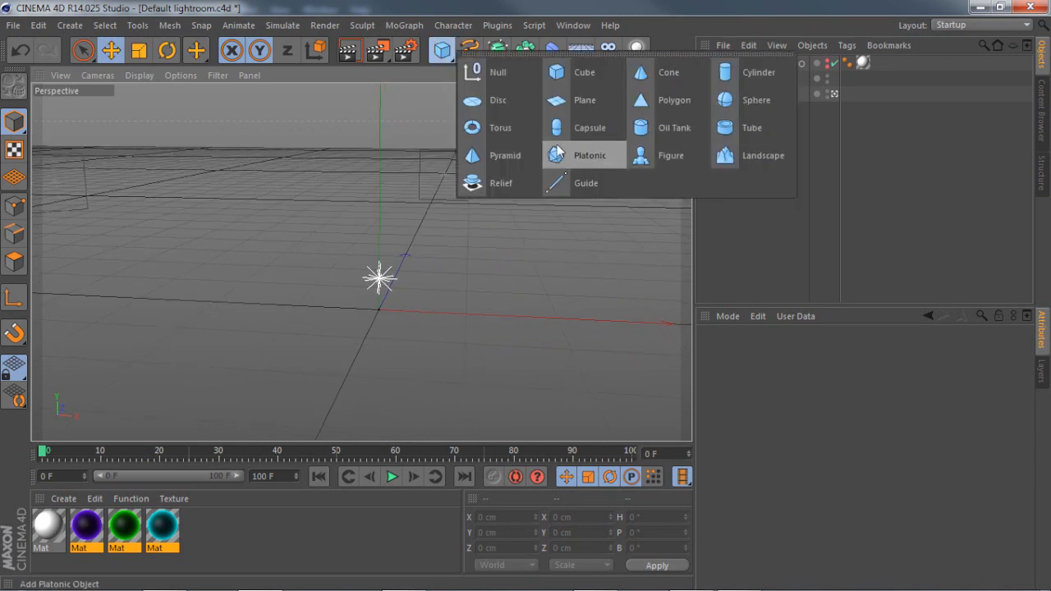
mouse_move(506, 154)
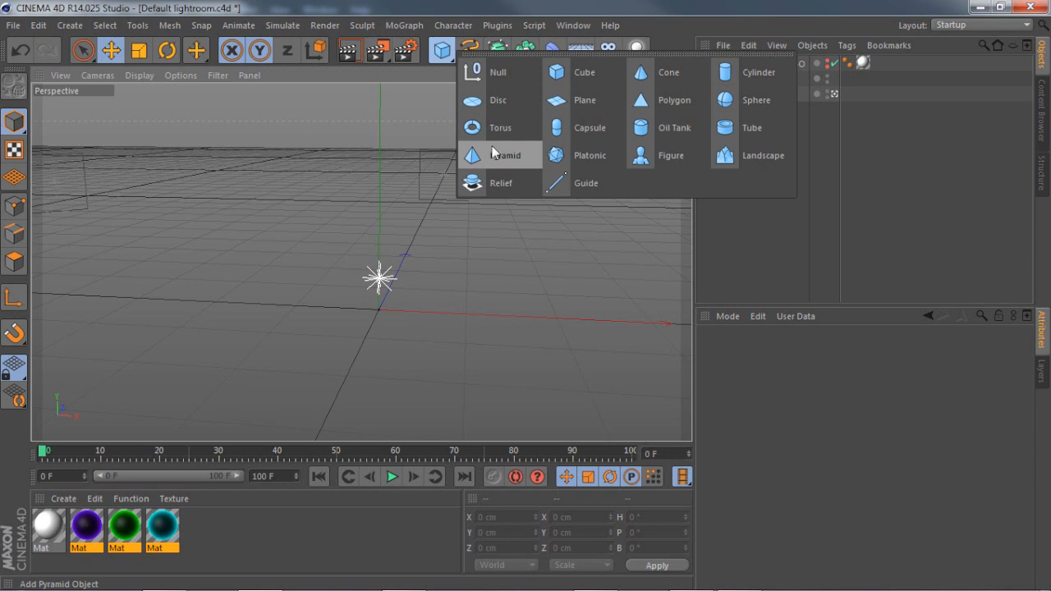
mouse_move(670, 155)
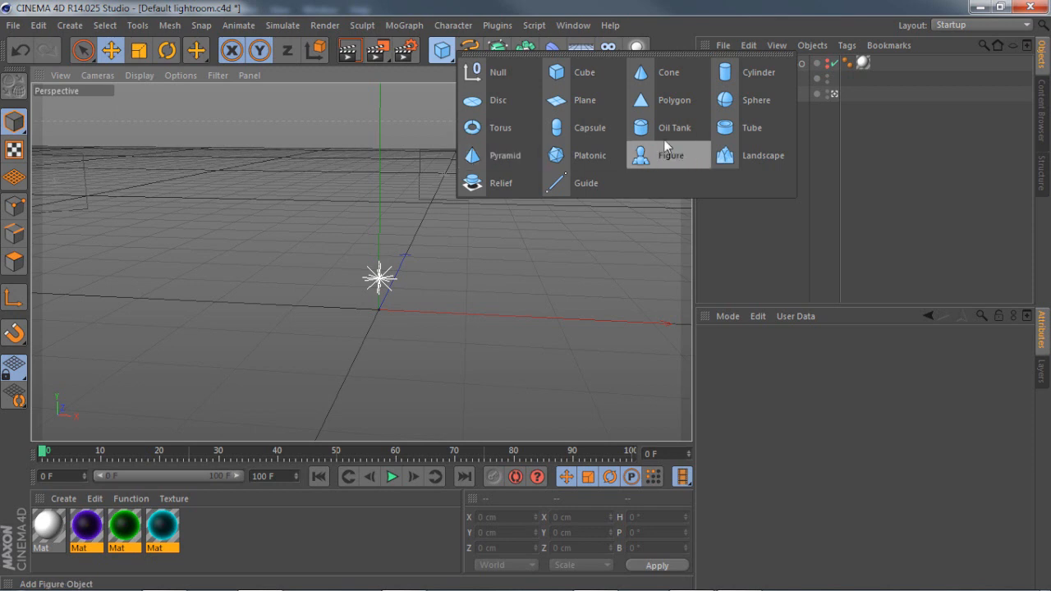
click(755, 101)
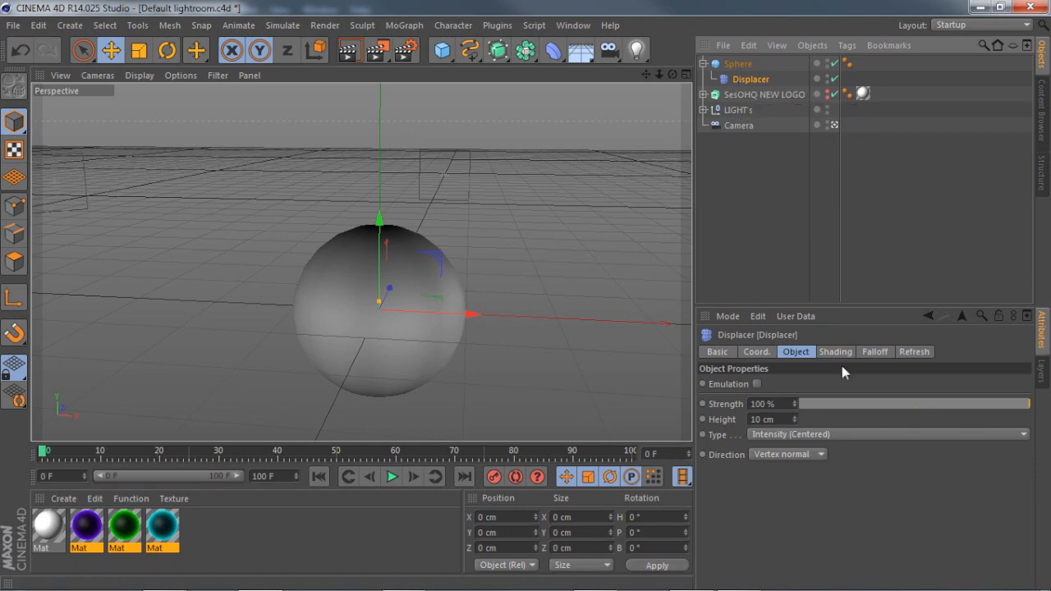
Assign a Water surface shader to the Displacer's Shading slot so the sphere turns lumpy.
click(835, 352)
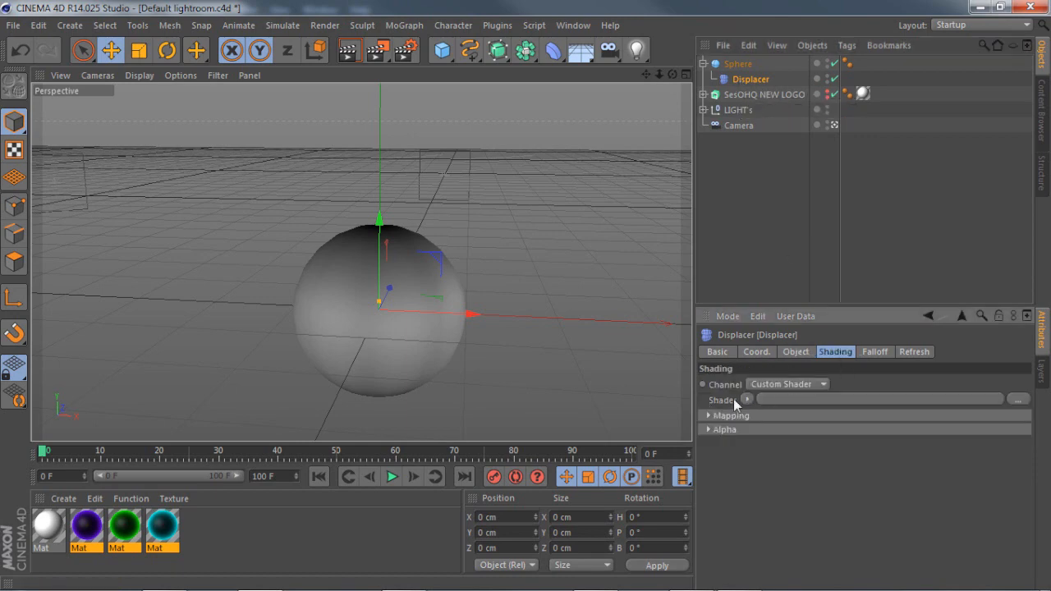
click(746, 401)
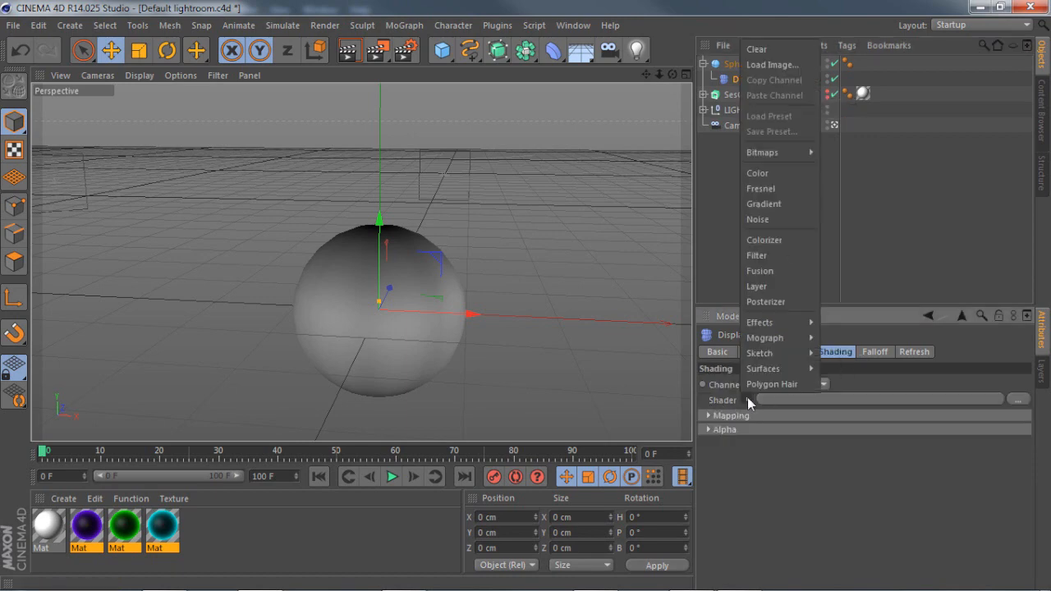
click(762, 368)
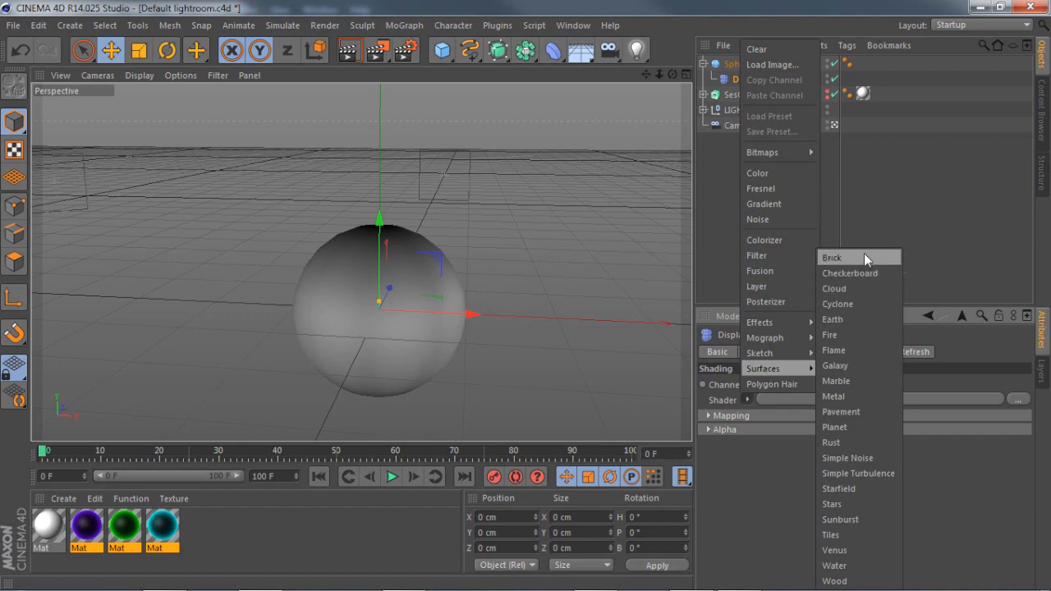
mouse_move(862, 335)
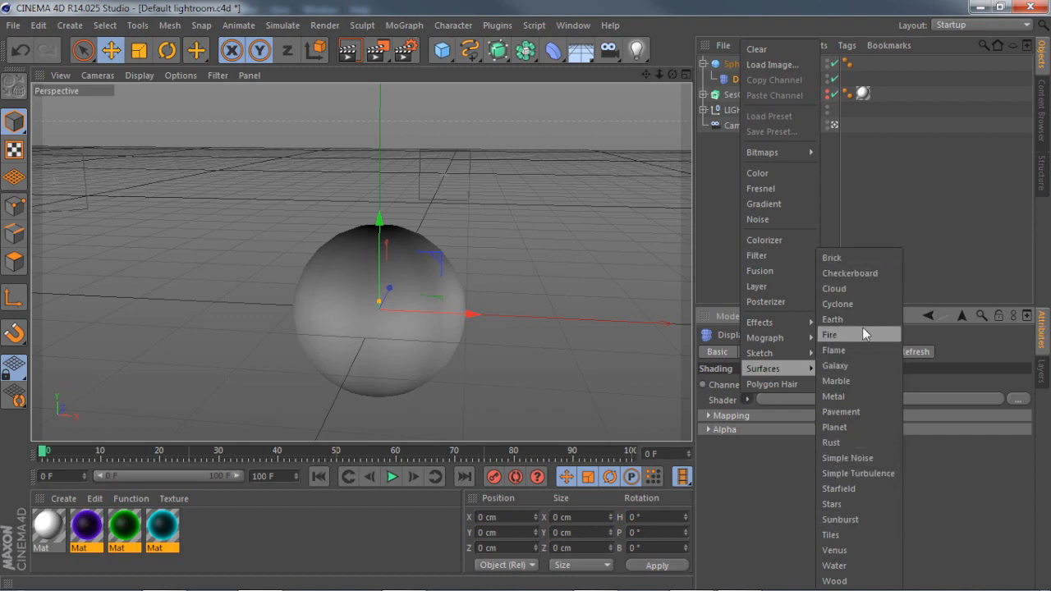
mouse_move(834, 565)
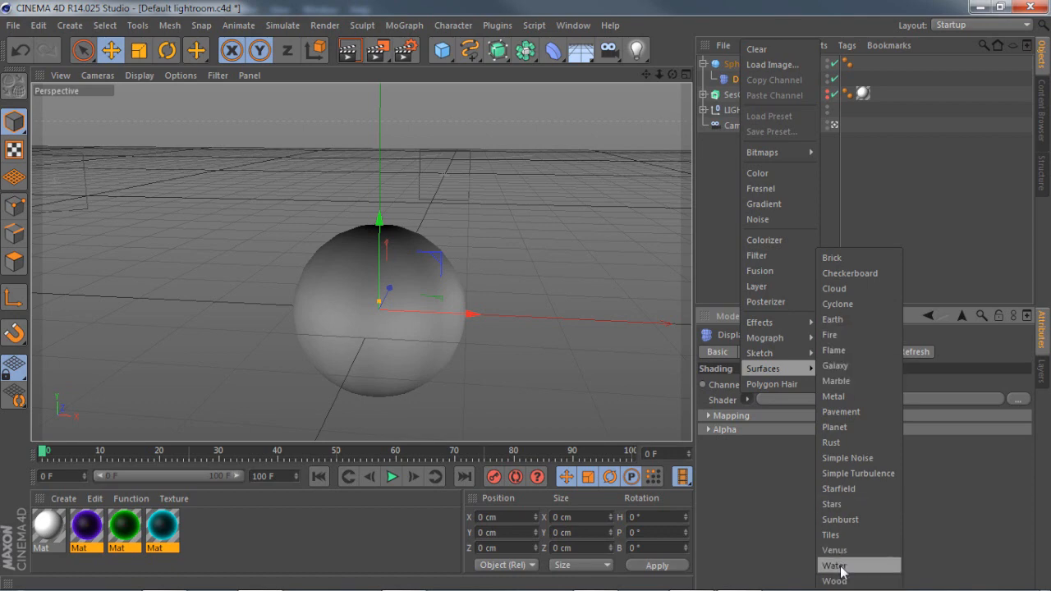
click(835, 565)
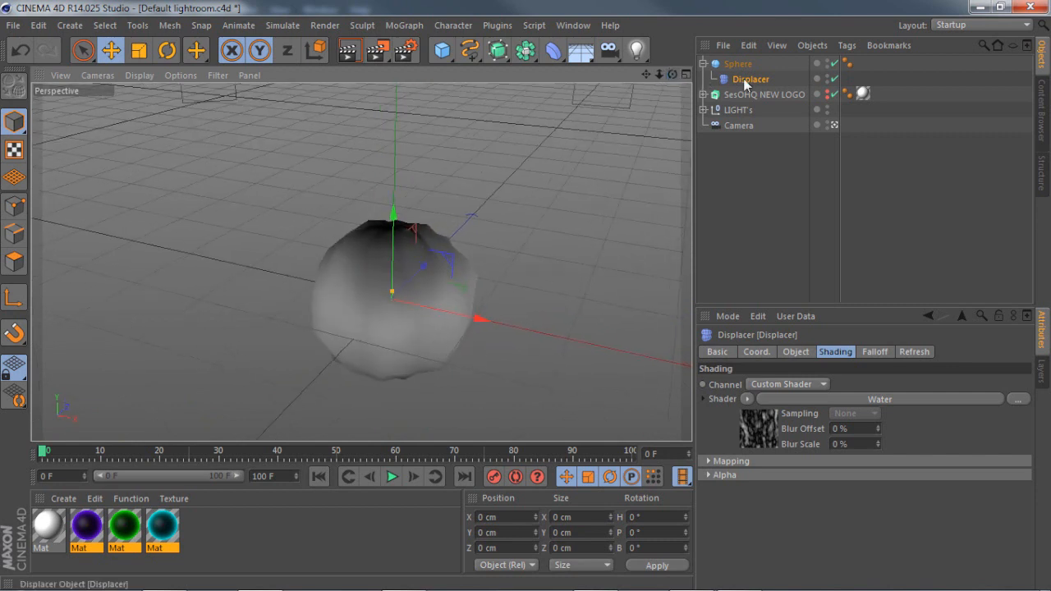
Set the Displacer Strength to 145% and raise Height to 123 cm, turning the sphere into jagged spikes.
click(795, 352)
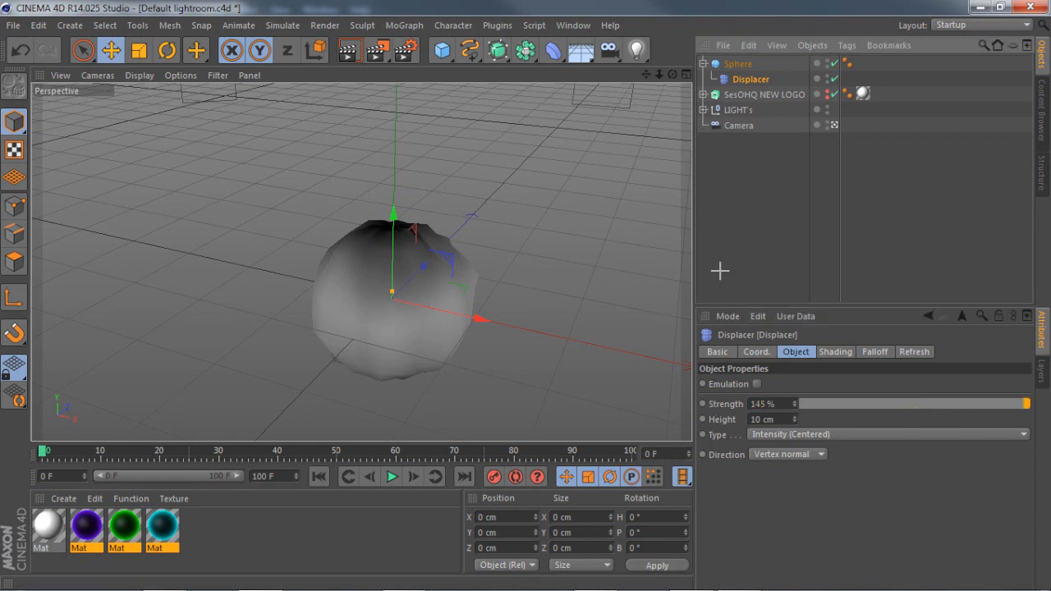
click(738, 62)
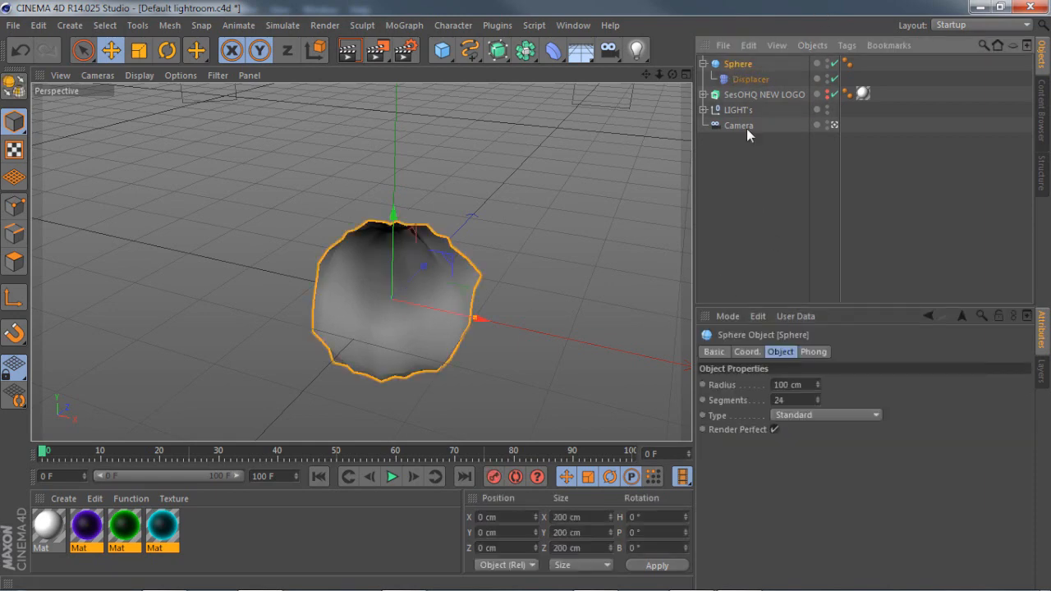
click(750, 79)
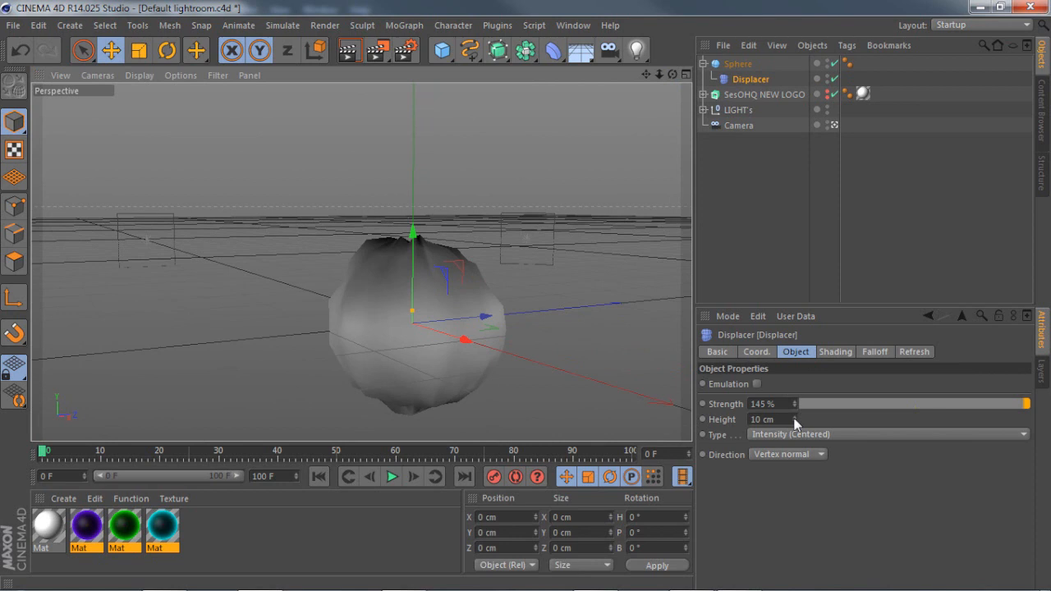
drag(771, 420, 759, 420)
text(123)
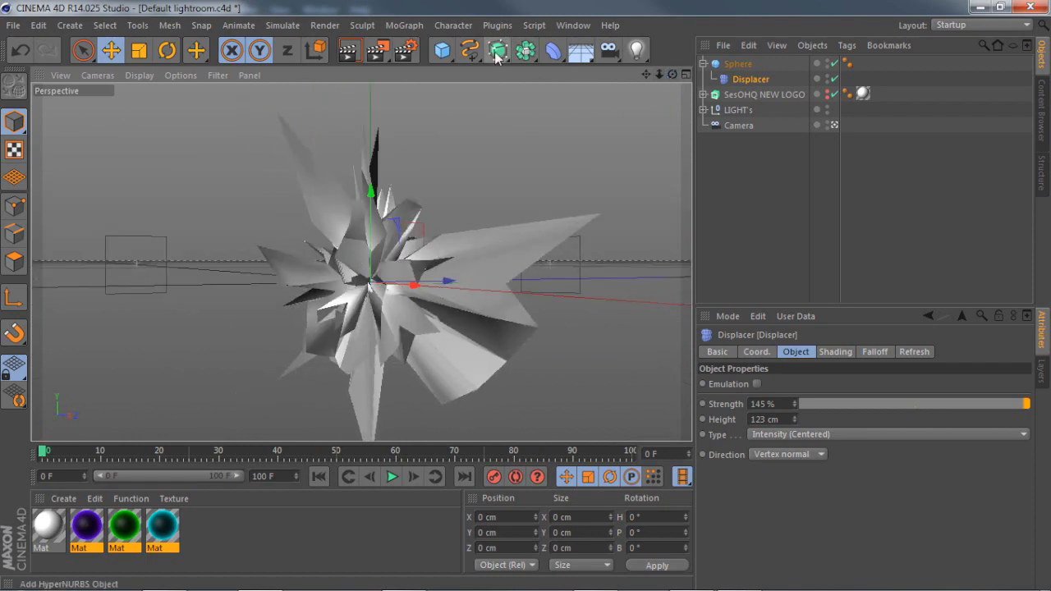
Place the displaced Sphere under a HyperNURBS smoother and raise Displacer Strength to 169% for petal-like lobes.
click(499, 50)
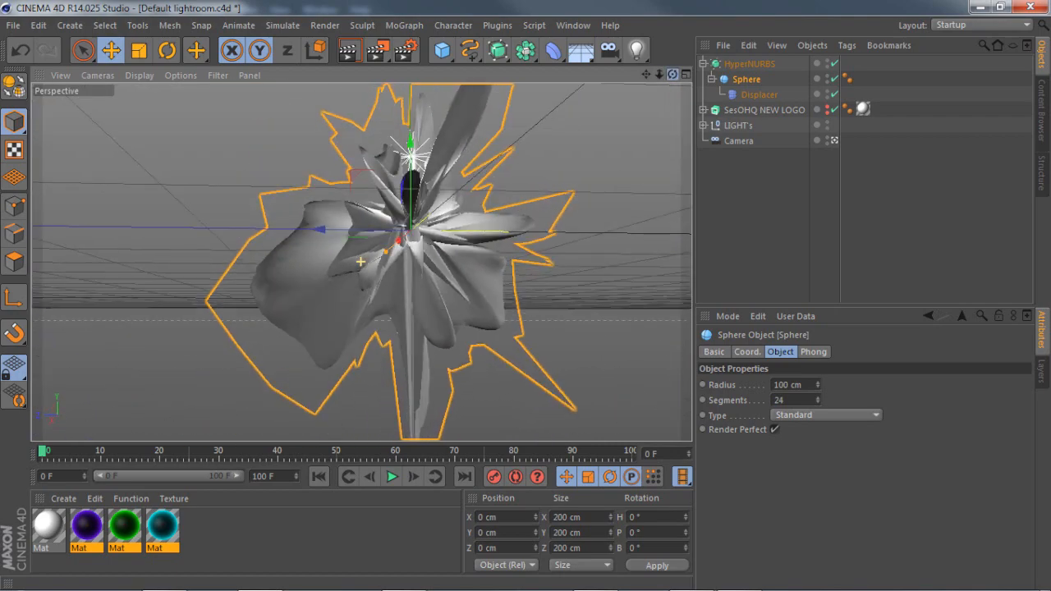
click(759, 94)
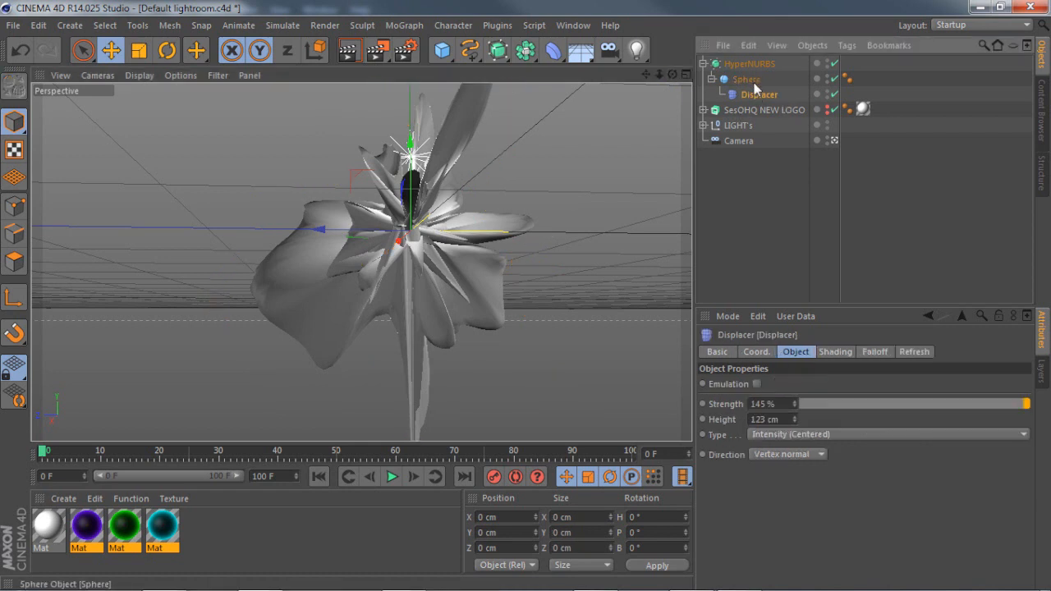
triple_click(768, 419)
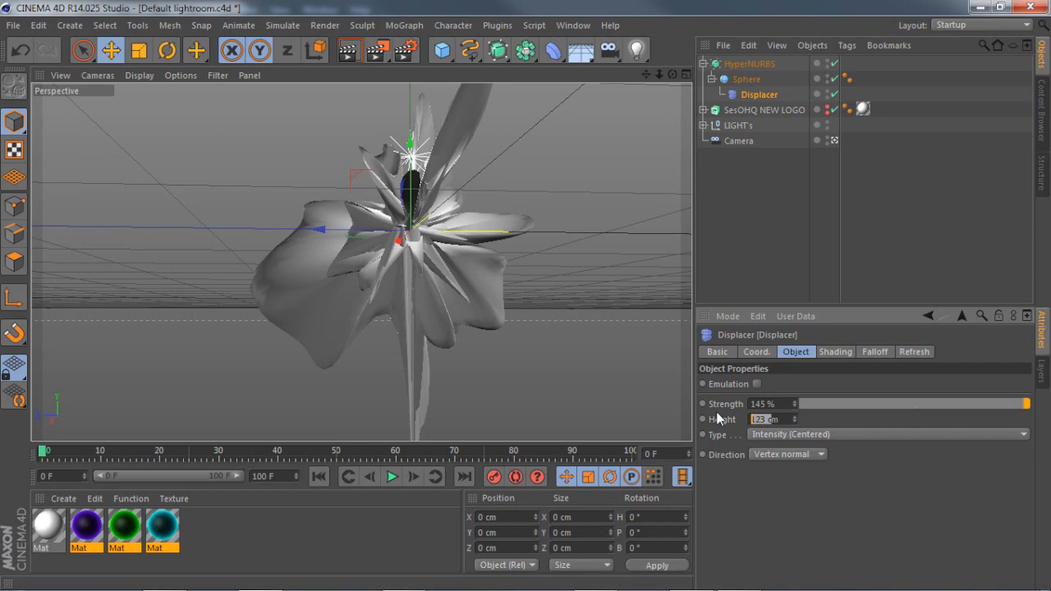
mouse_move(675, 69)
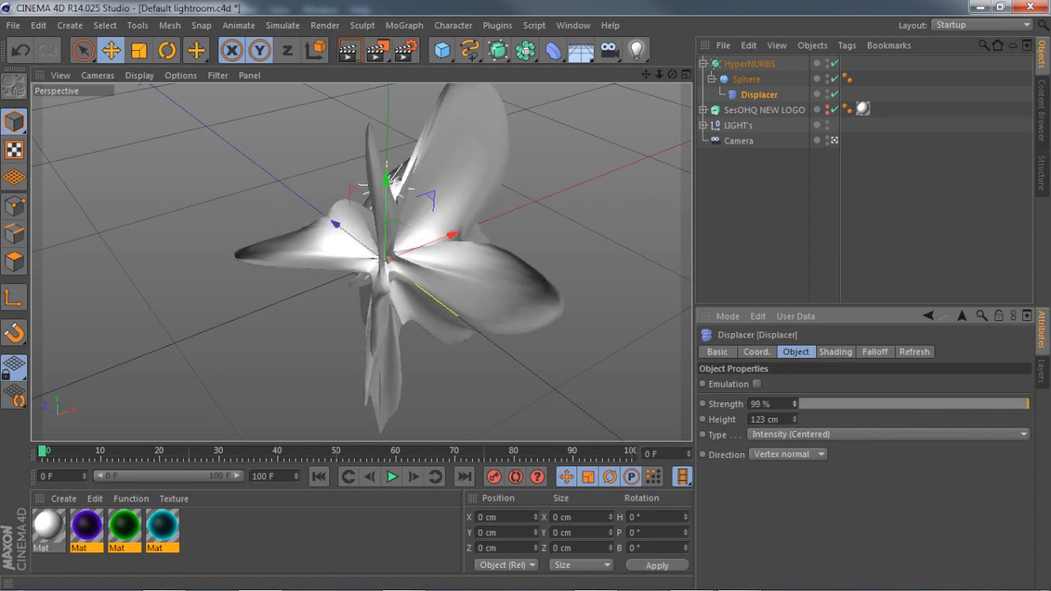
drag(911, 404, 1026, 404)
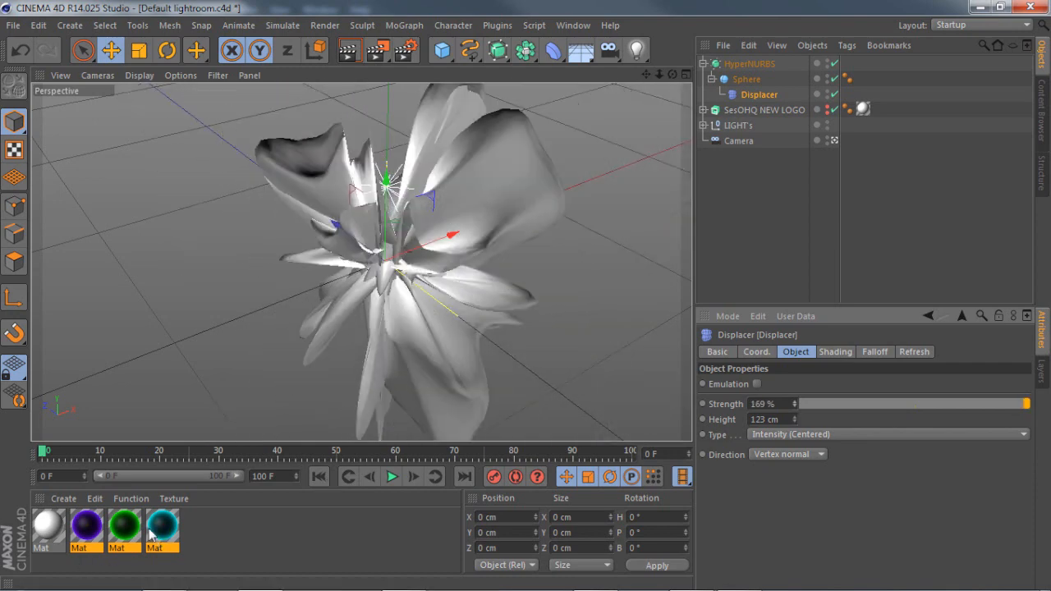